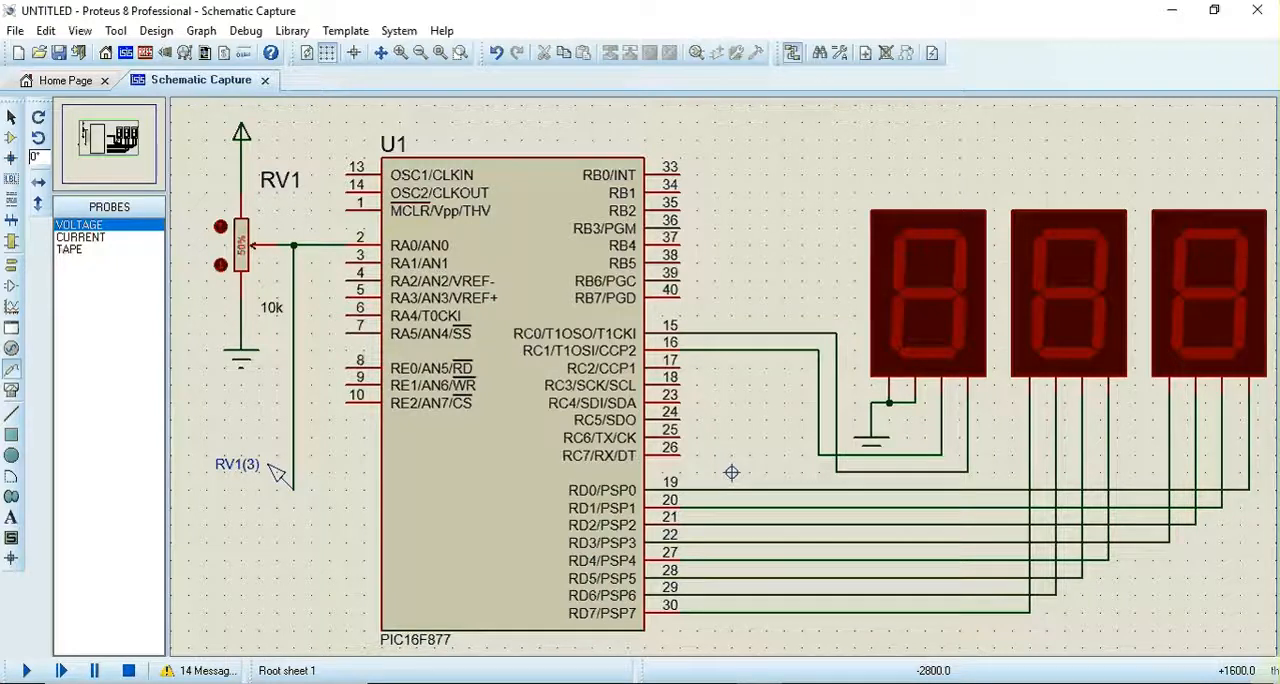
Step: Look over the PIC16F877 ADC schematic in Proteus before switching away
left_click(244, 250)
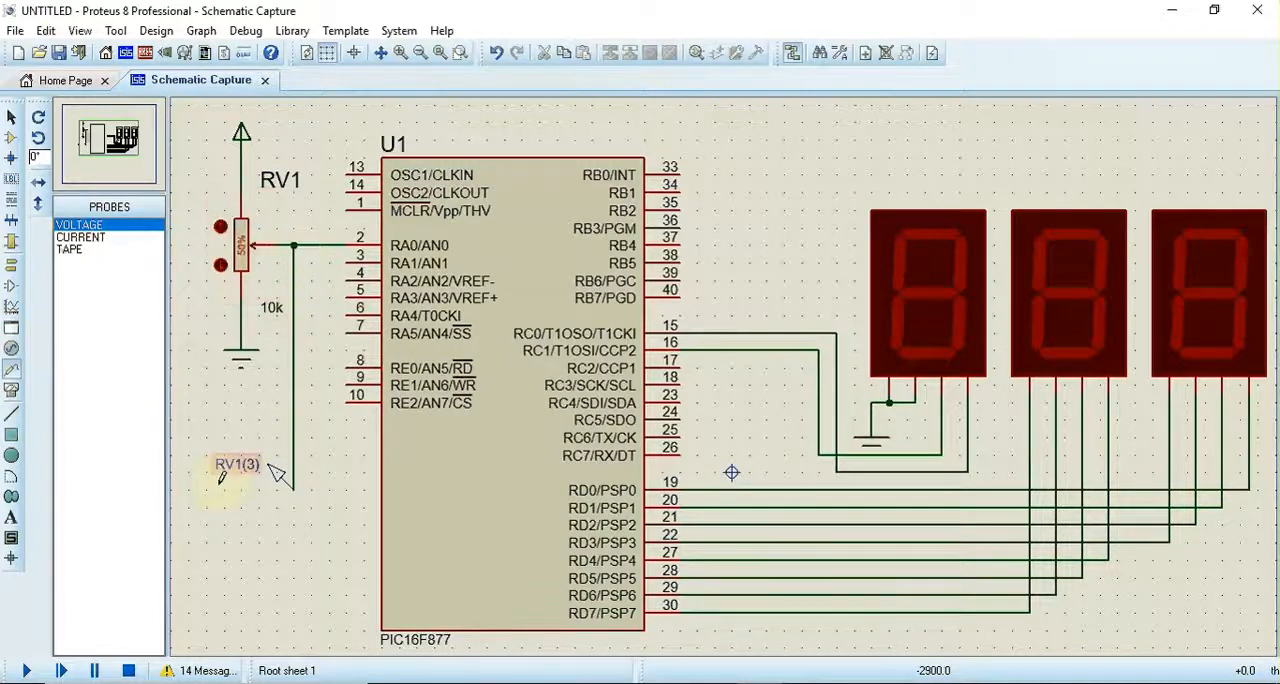
left_click(500, 456)
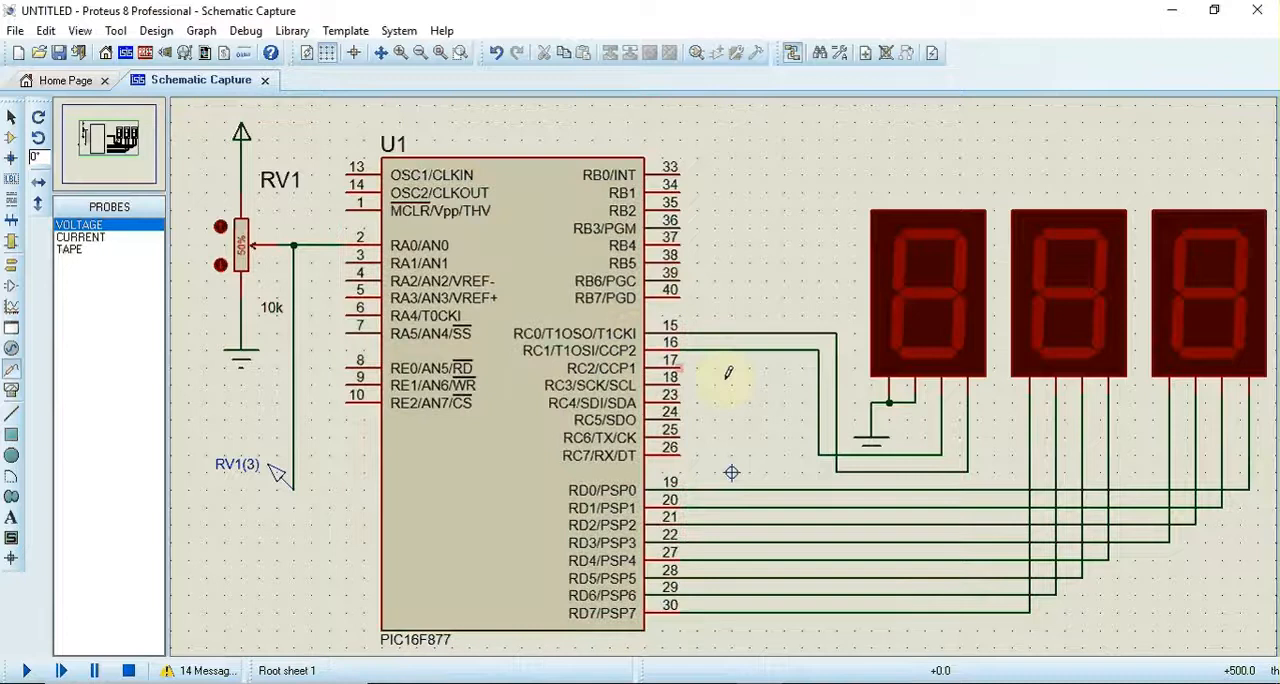
left_click(498, 472)
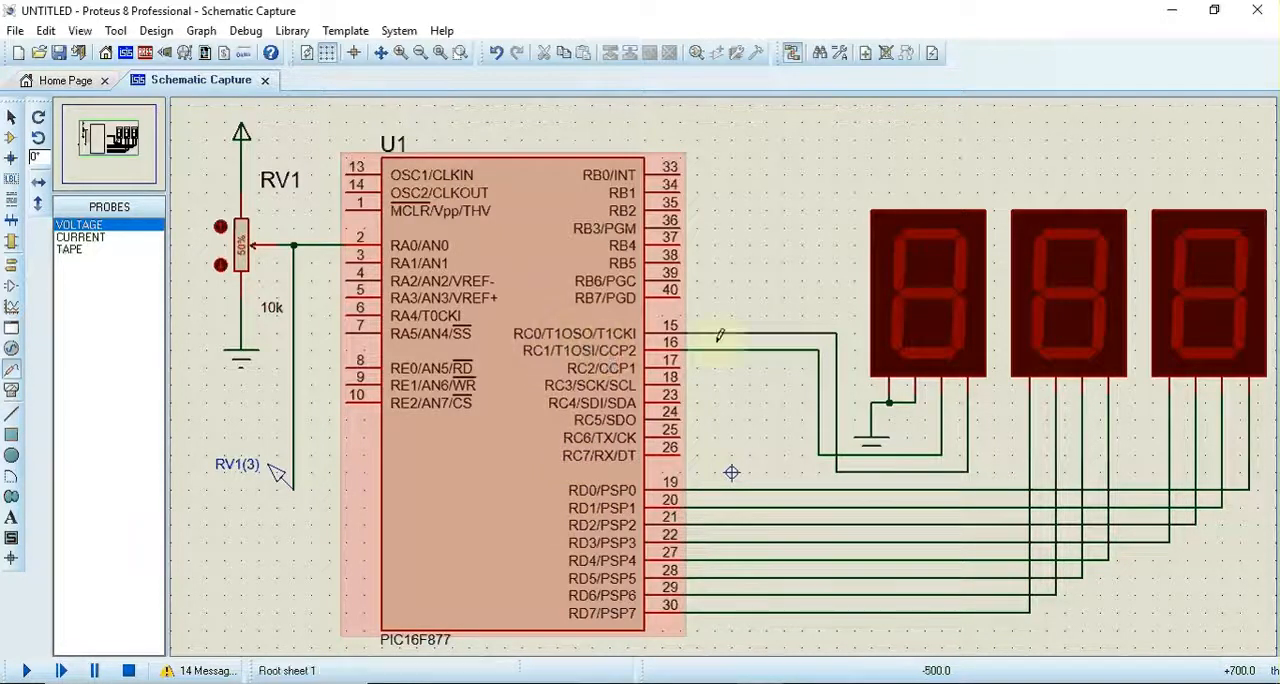
left_click(1210, 290)
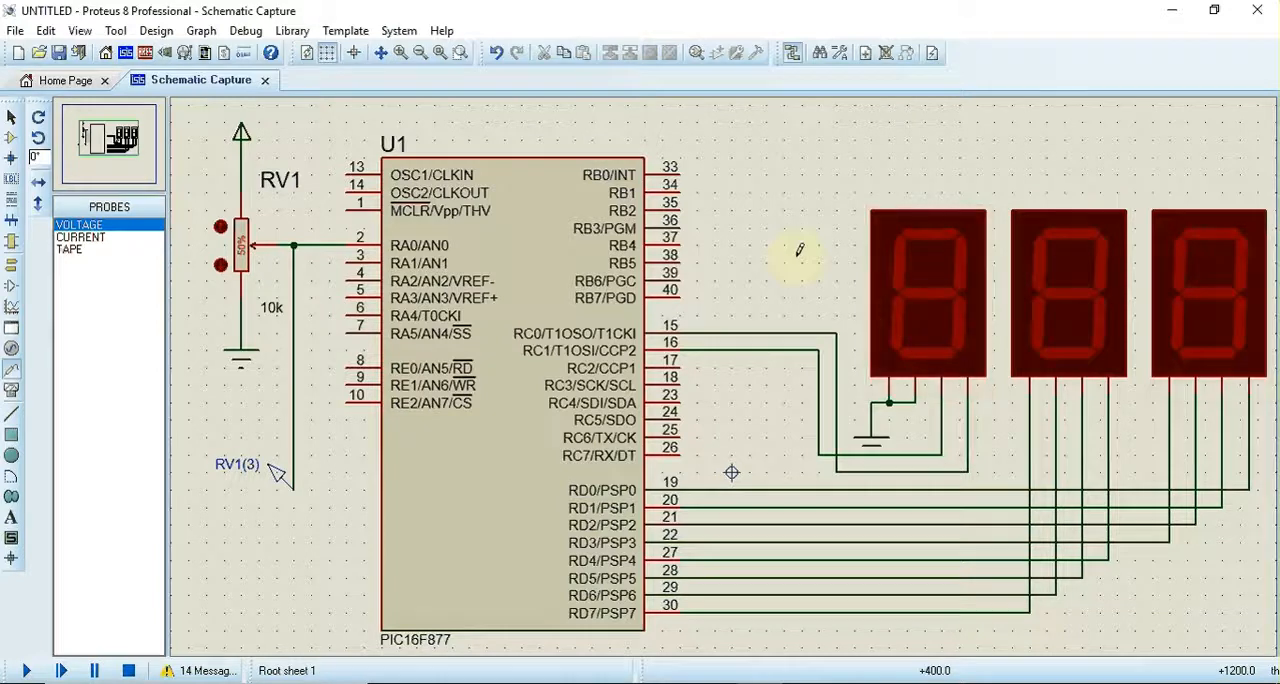
Step: Switch to MPLAB IDE and review the ADC .asm source configuring PORTD, ADCON1 and ADCON0
key("alt+tab")
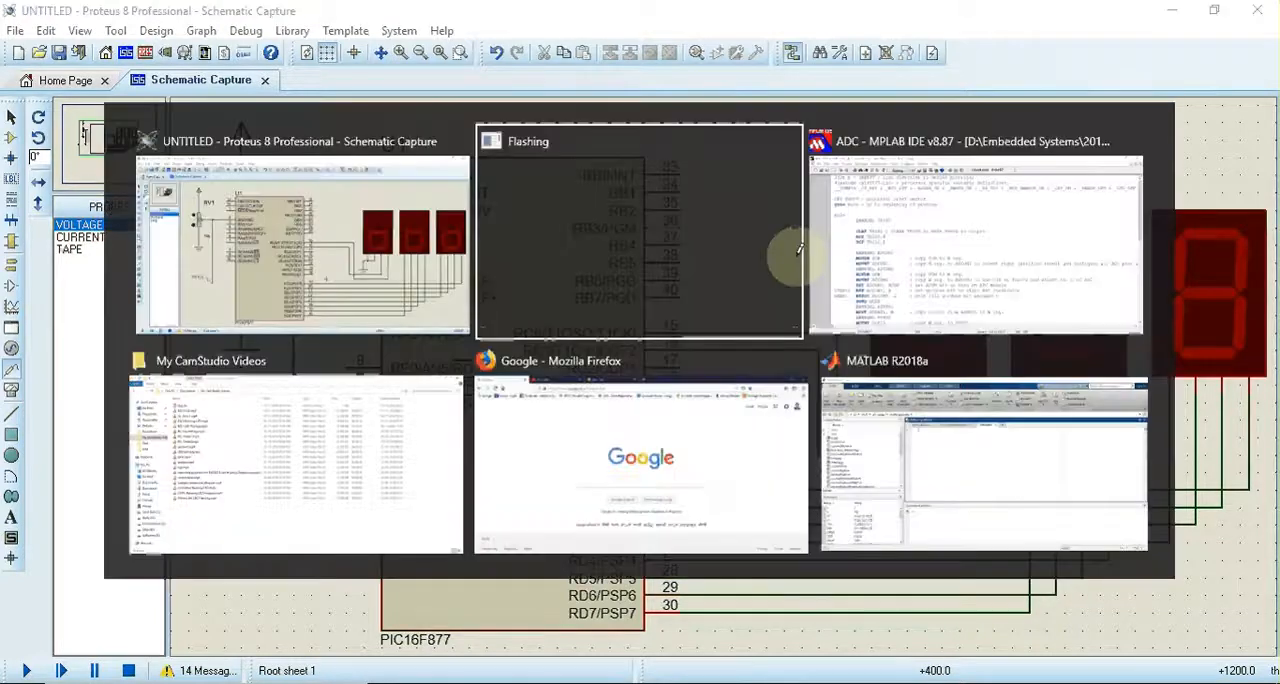
left_click(976, 230)
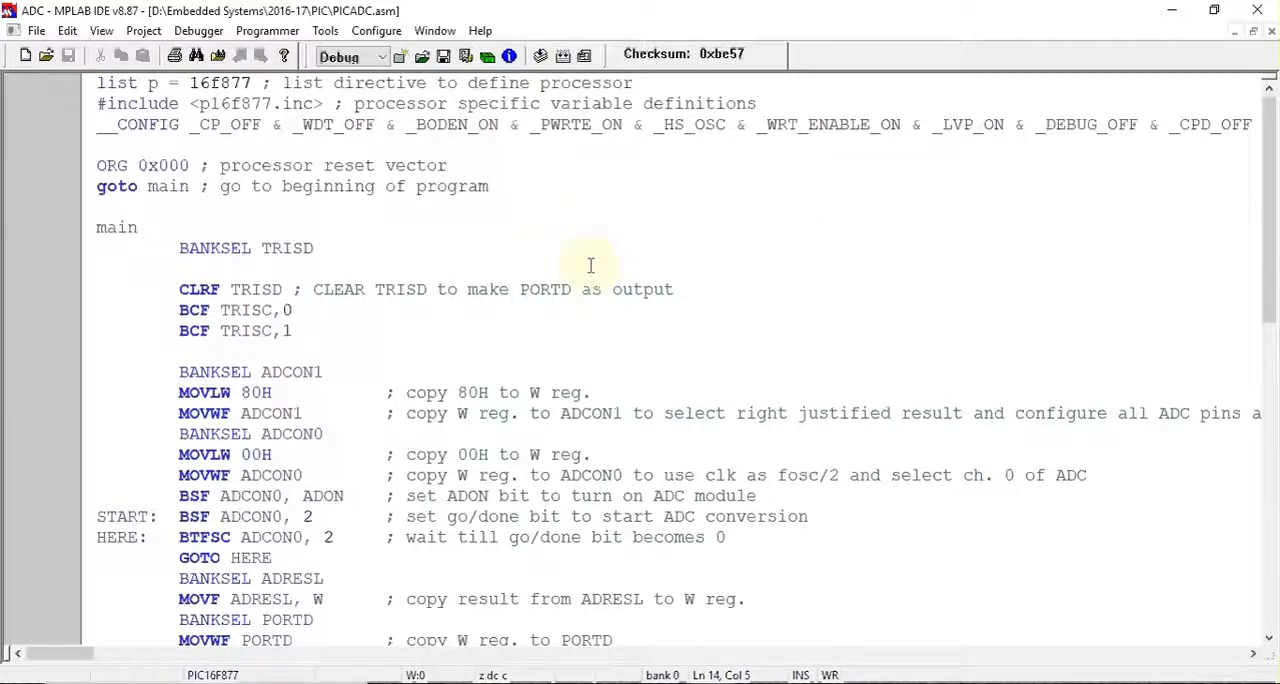
left_click(138, 352)
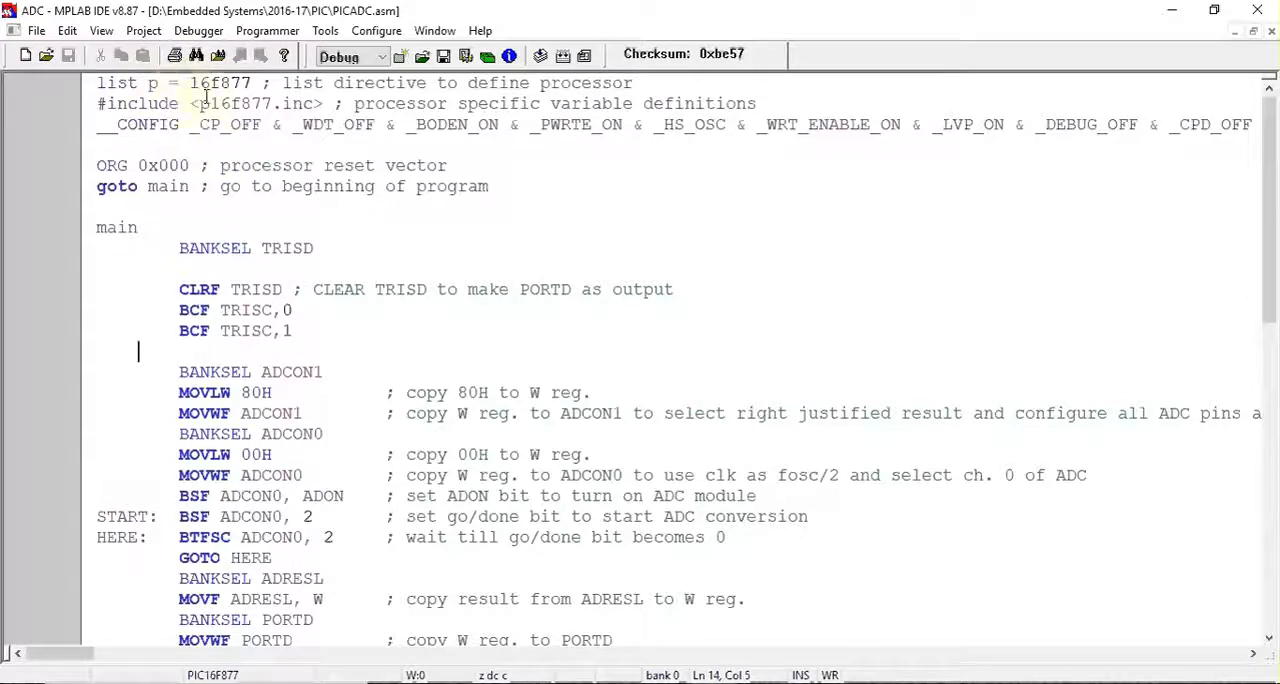
mouse_move(180, 204)
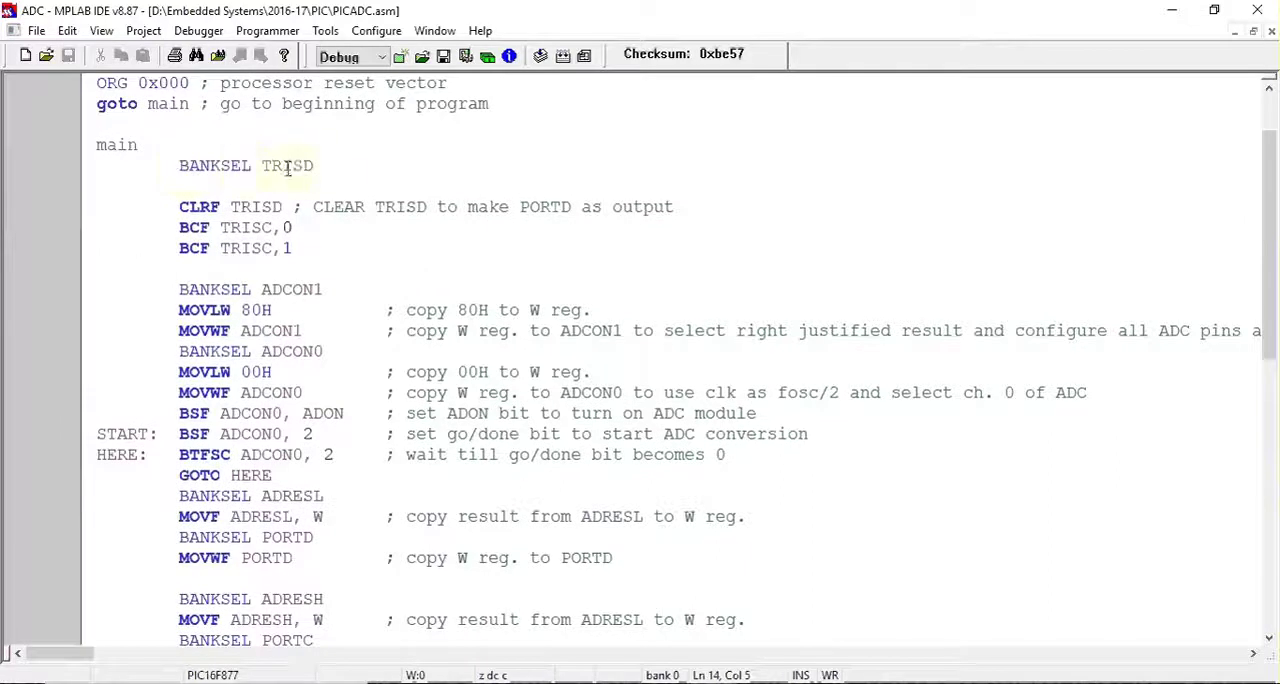
left_click(318, 166)
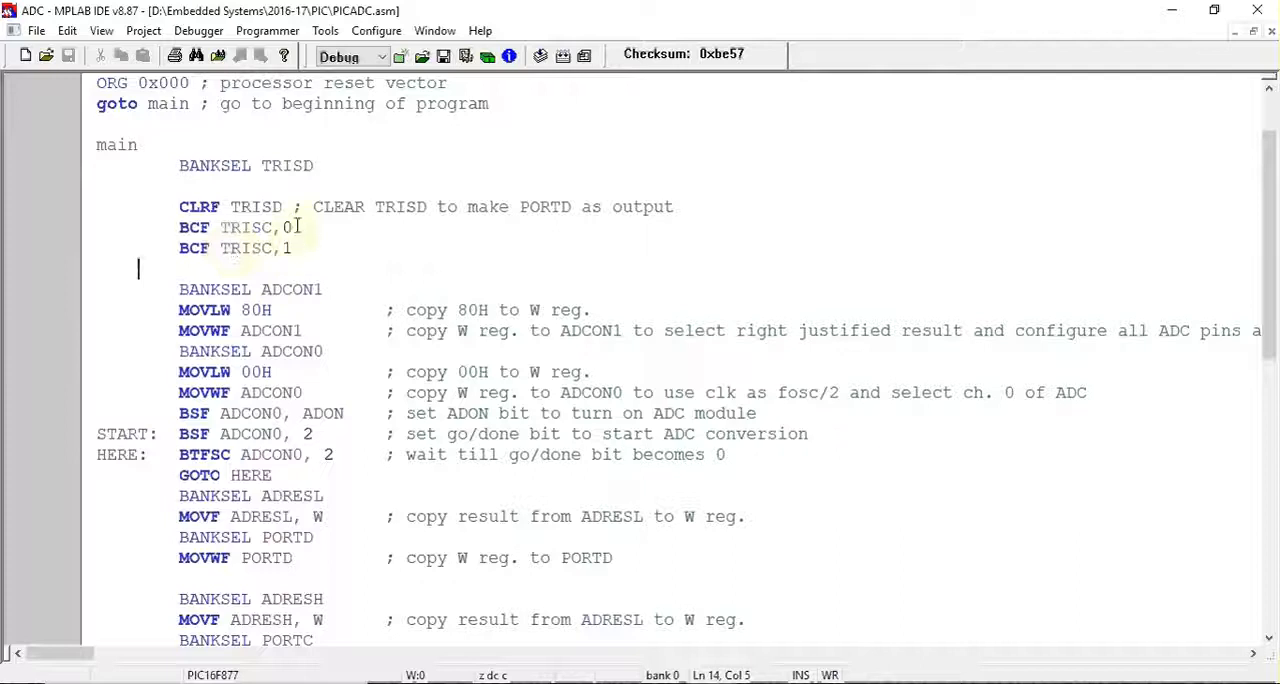
scroll("down", 3)
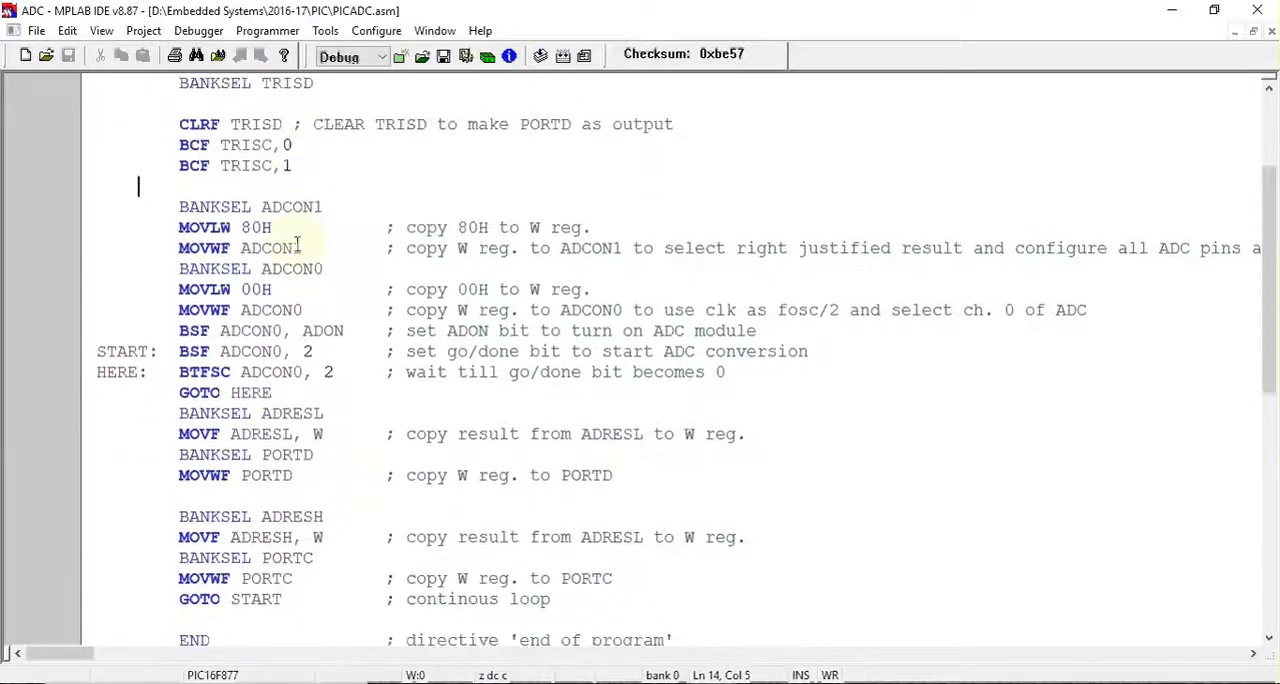
scroll("up", 3)
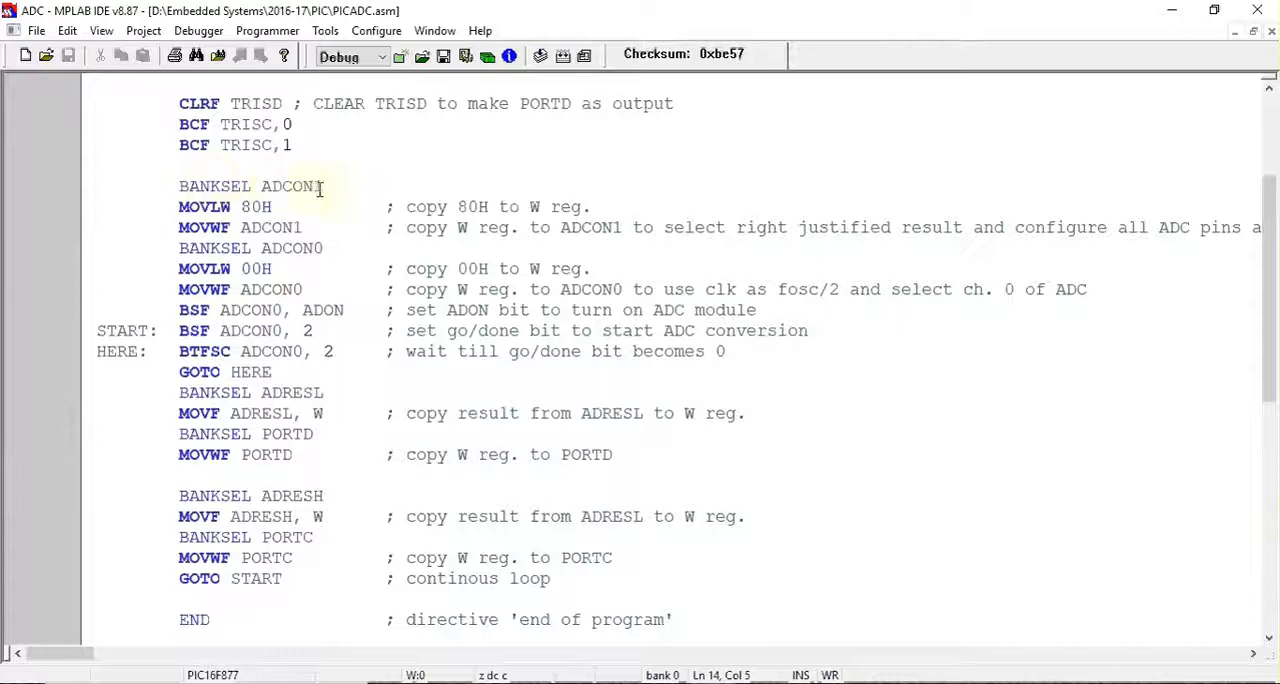
left_click(138, 168)
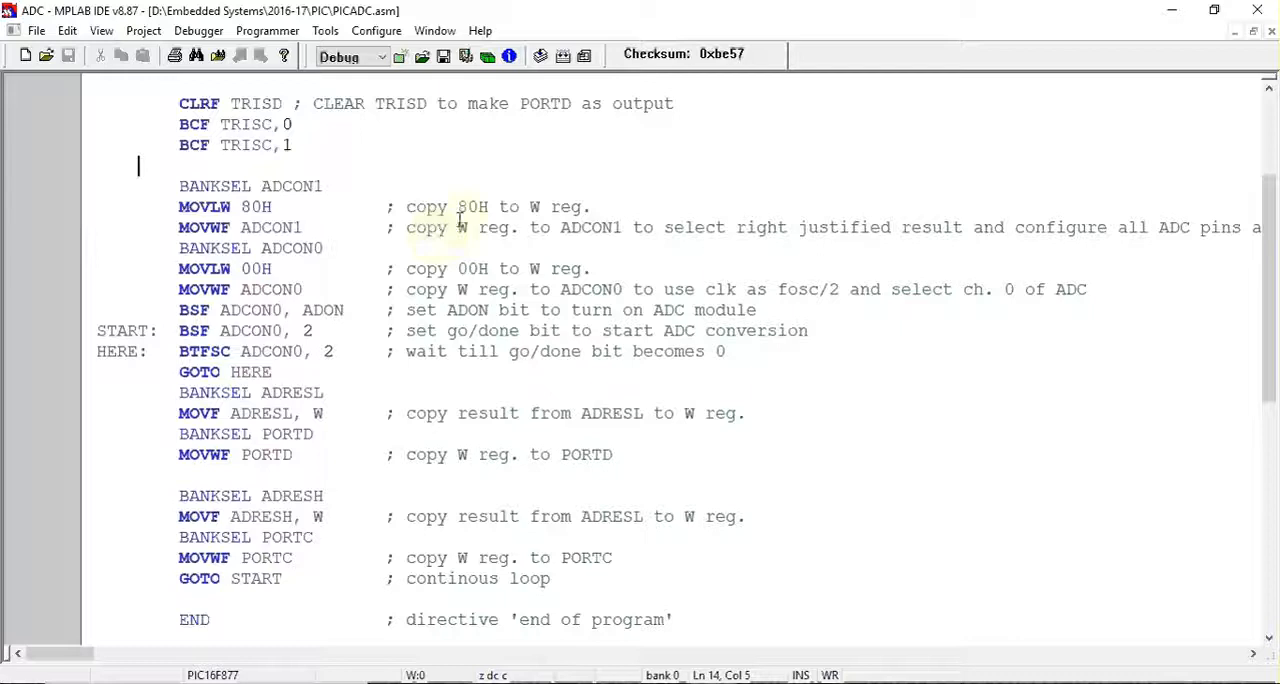
double_click(470, 208)
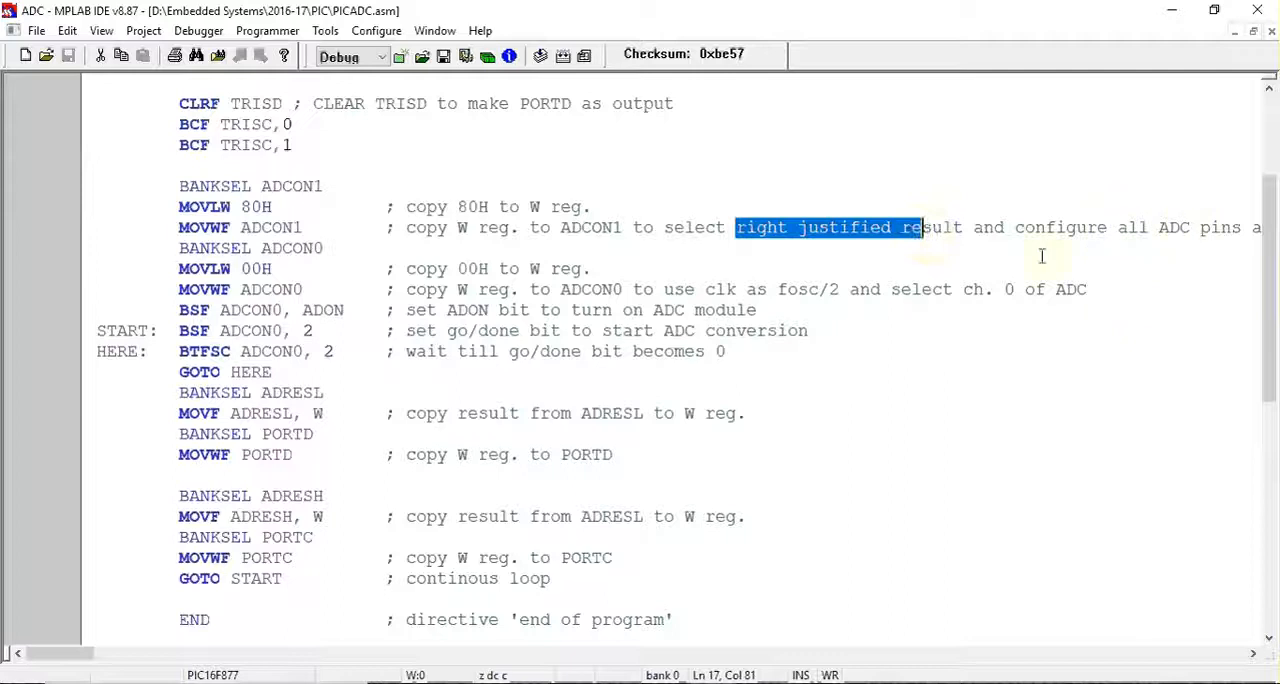
left_click(1040, 256)
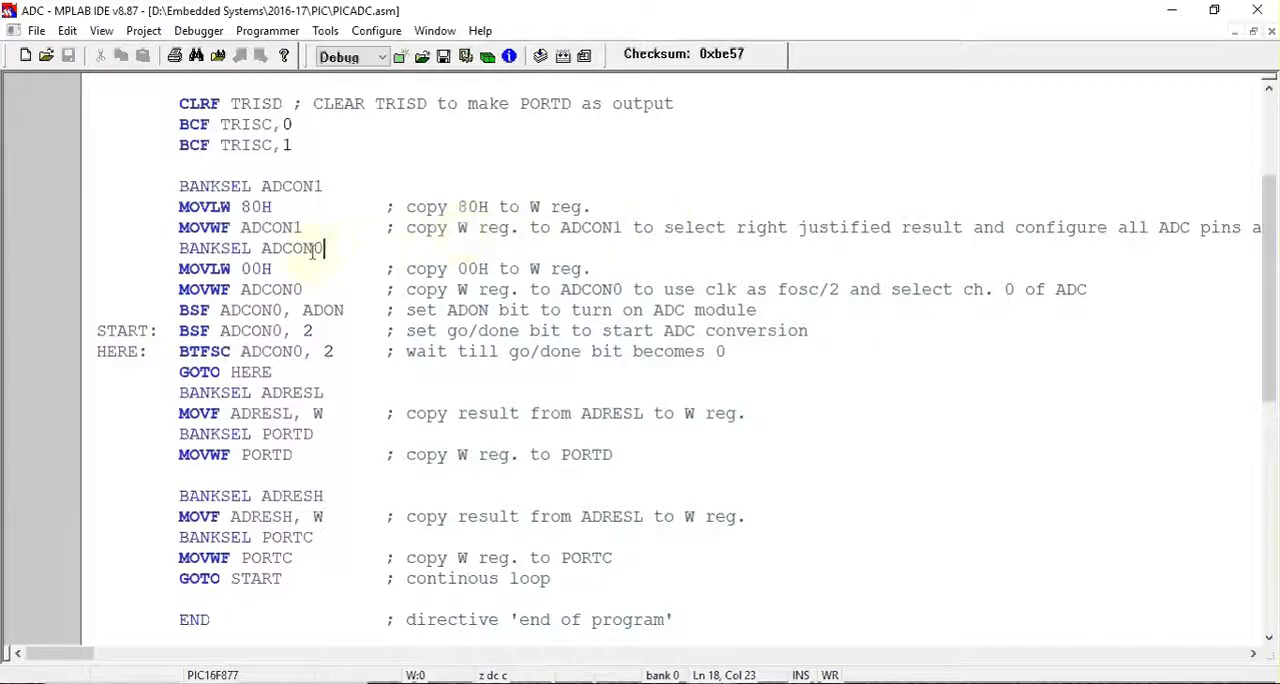
double_click(288, 248)
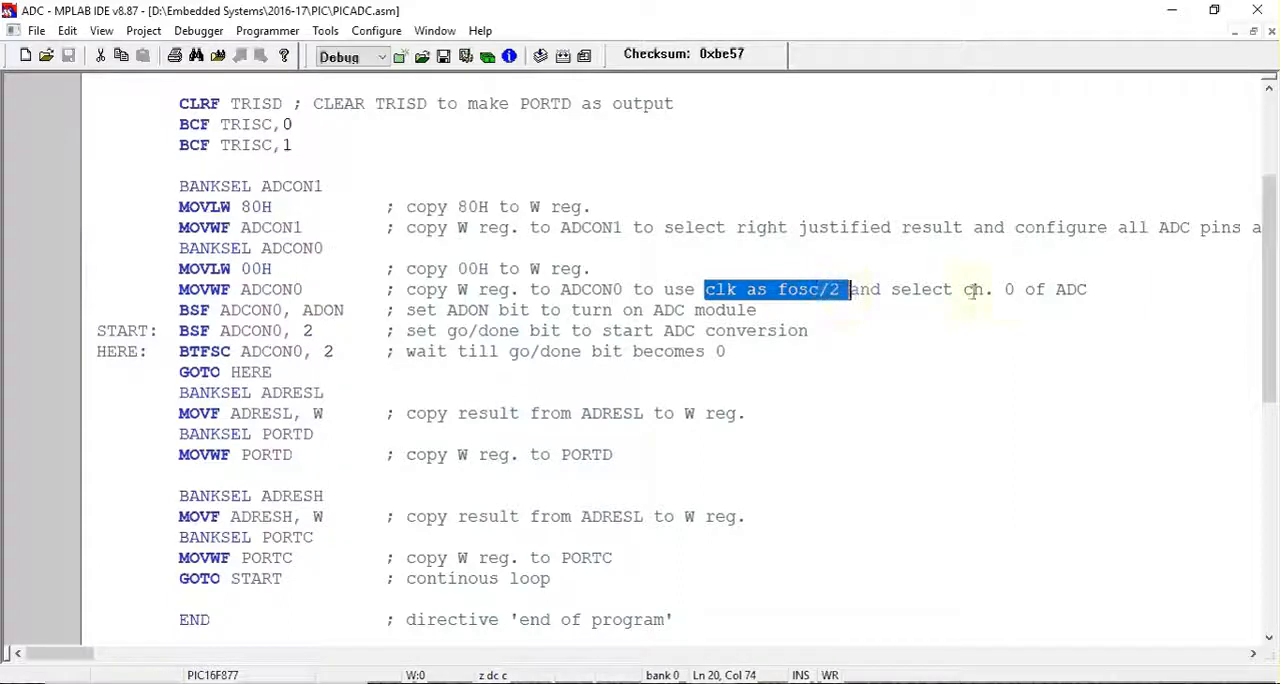
mouse_move(1038, 336)
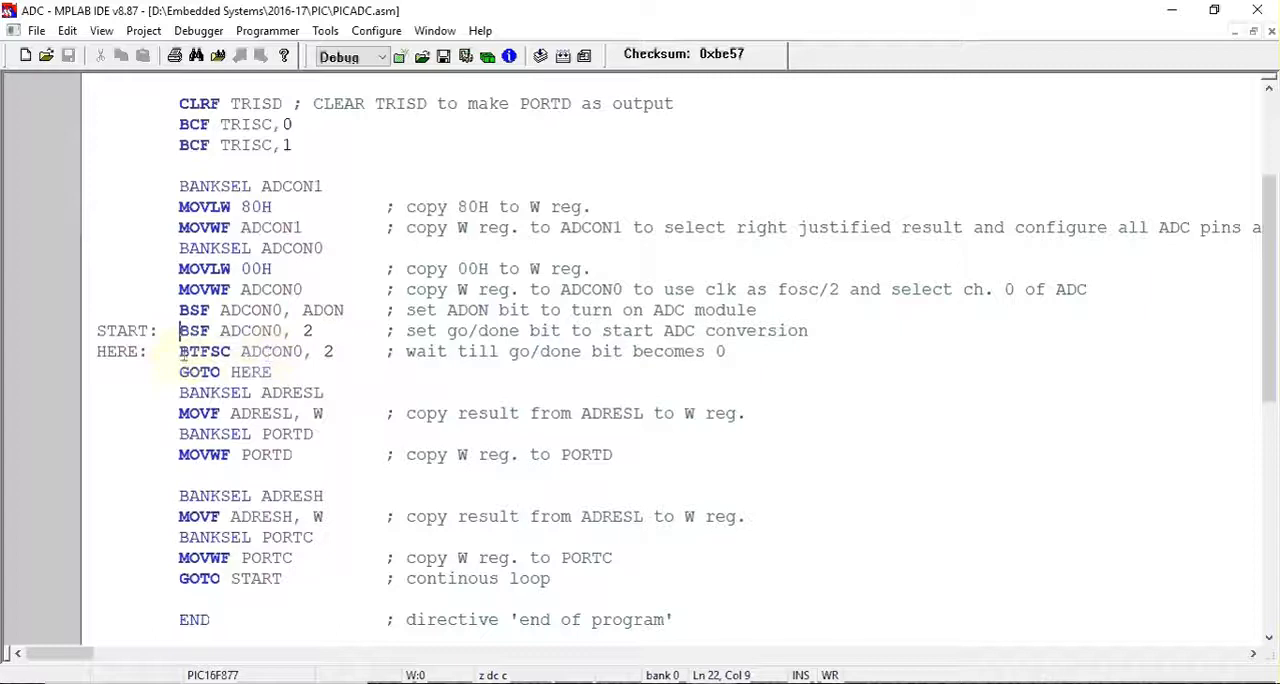
left_click_drag(178, 352, 272, 372)
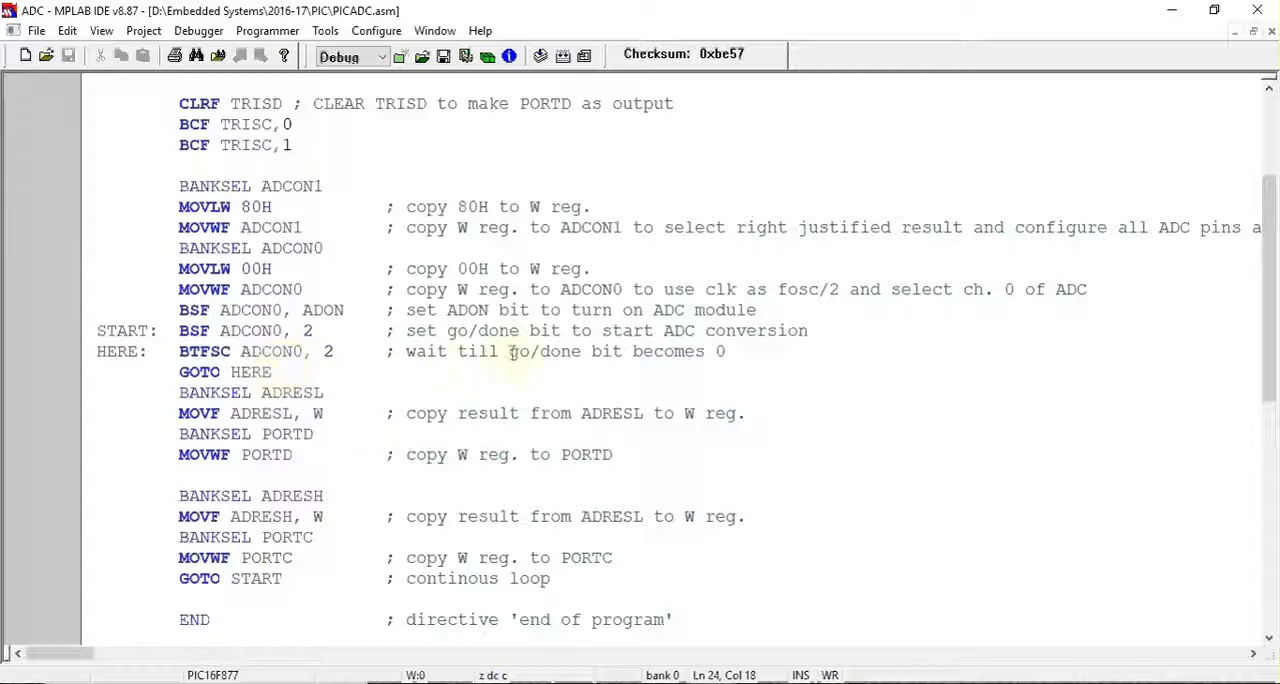
double_click(544, 352)
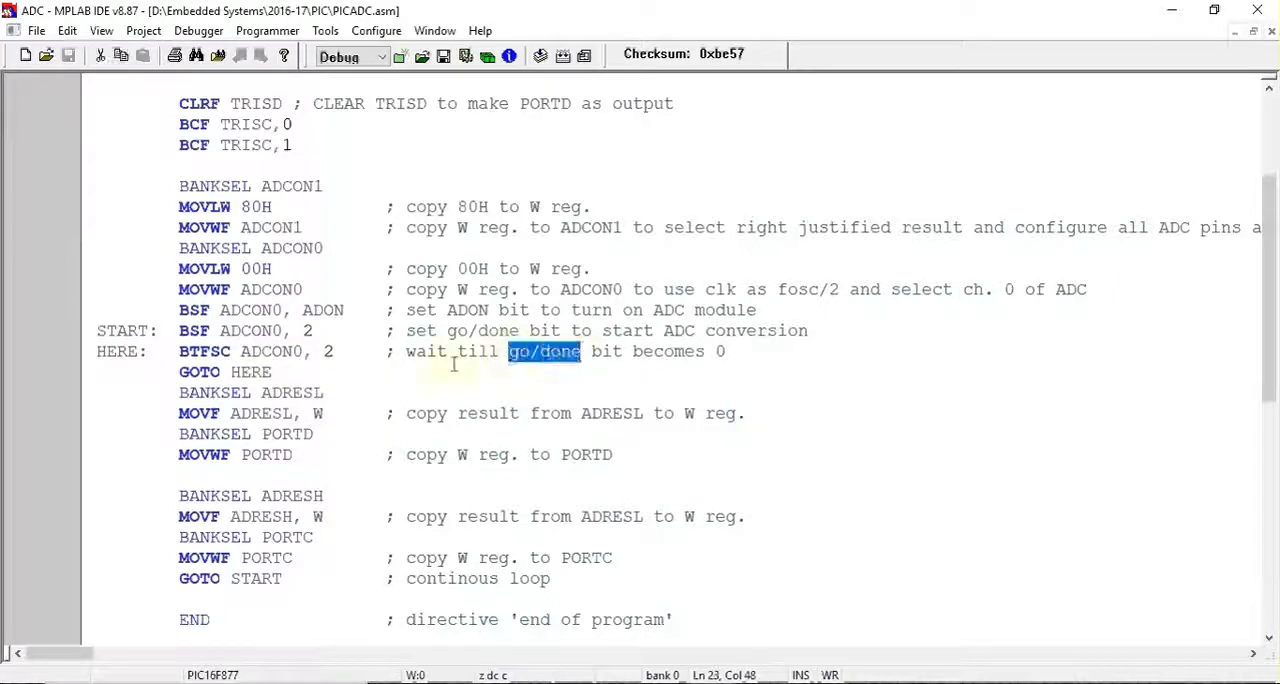
left_click(264, 392)
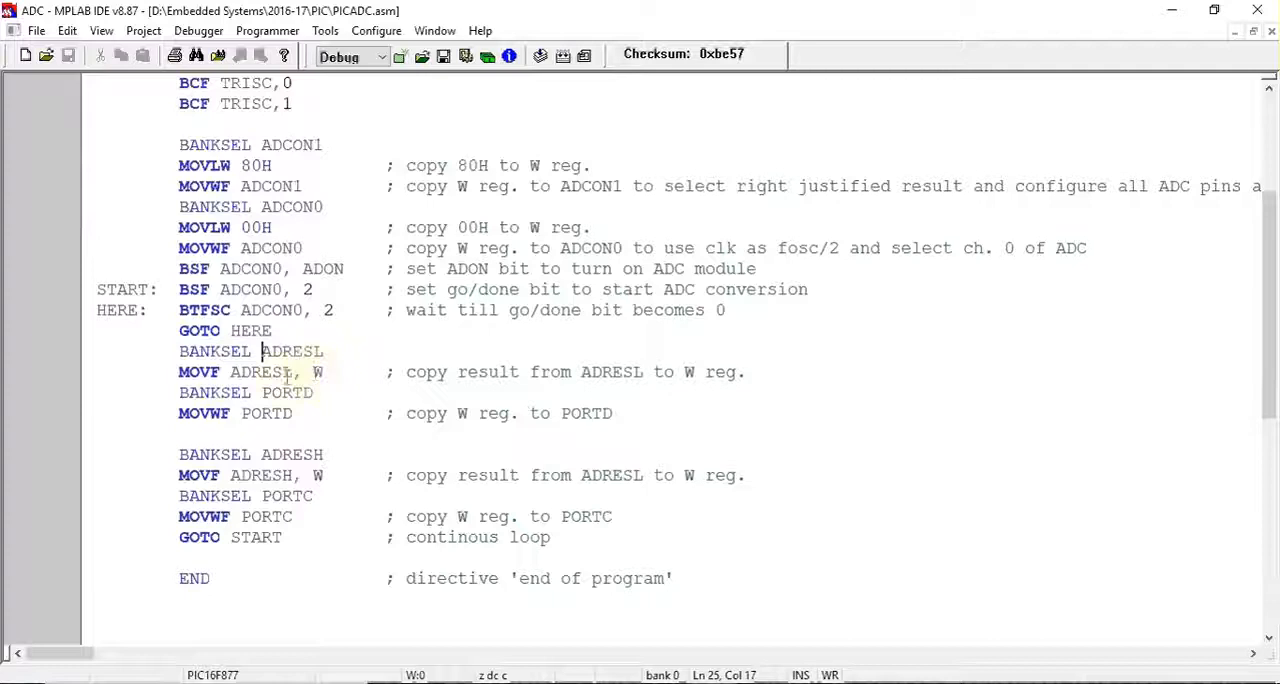
double_click(268, 412)
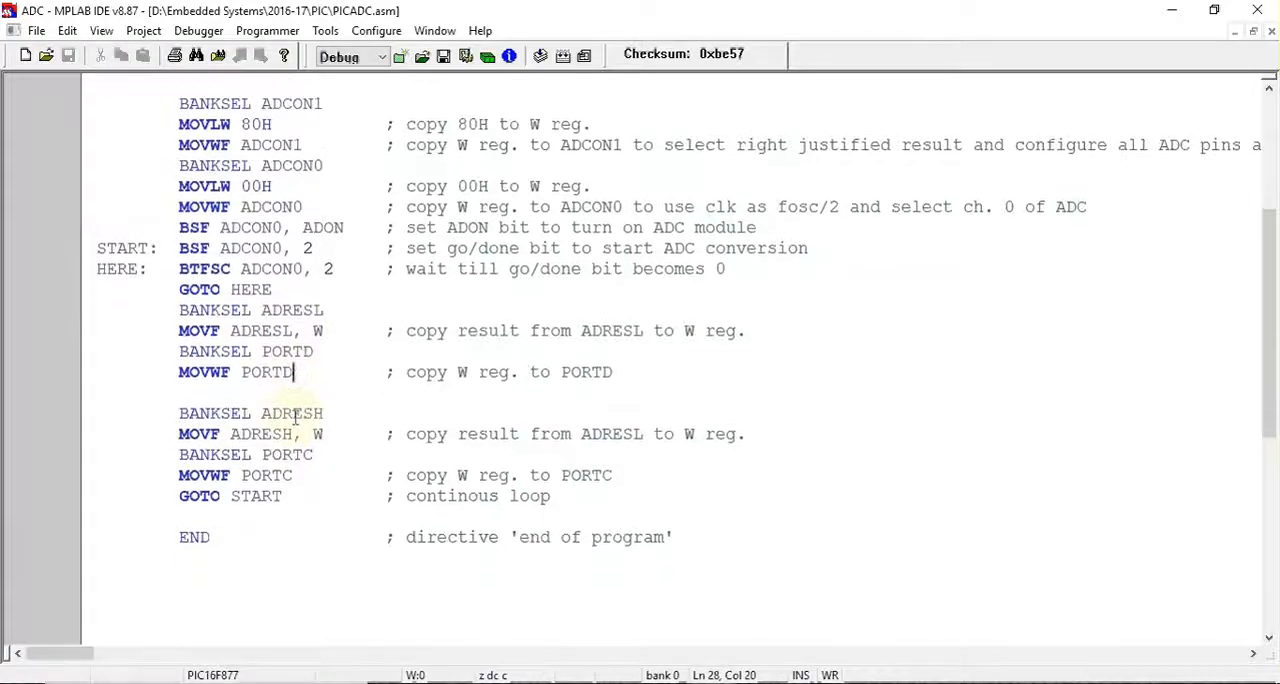
scroll("up", 3)
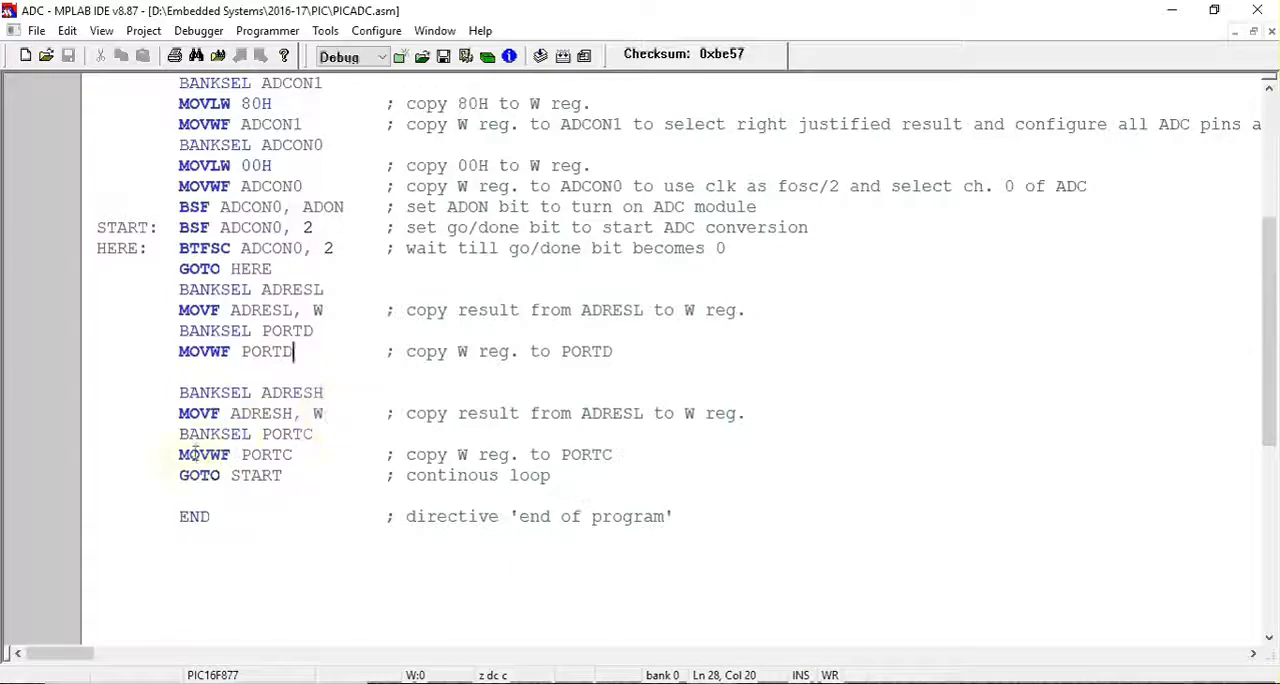
left_click(292, 454)
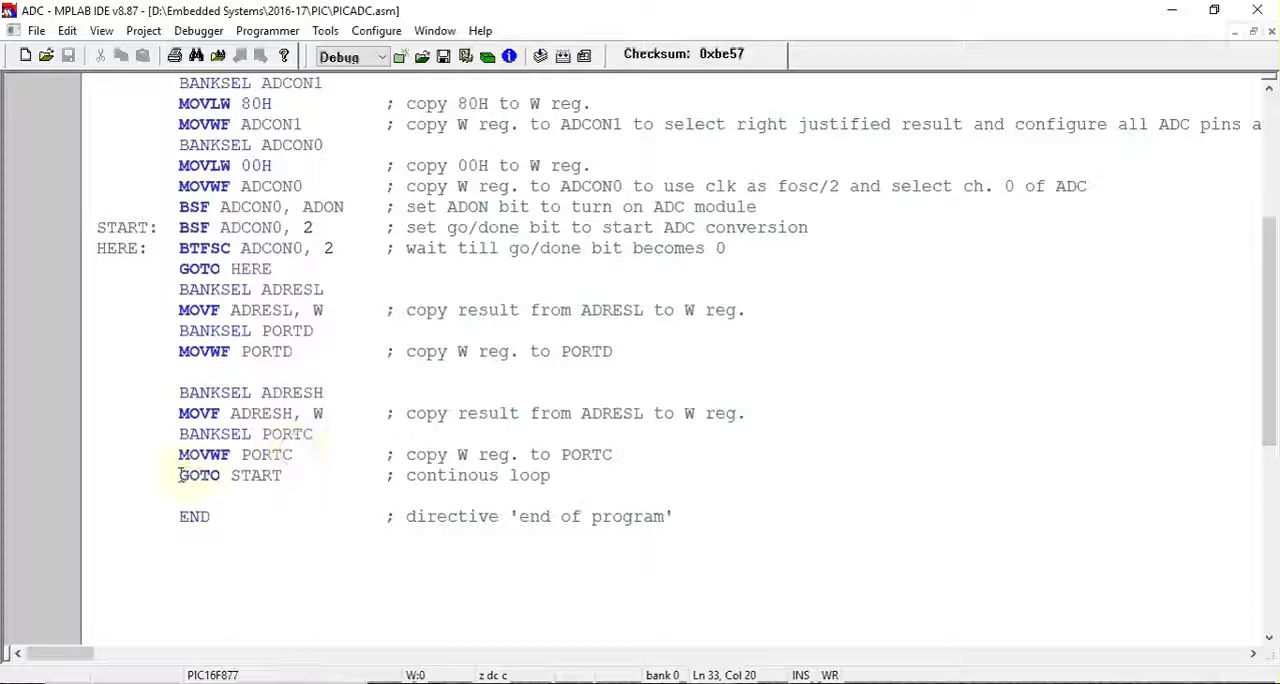
double_click(200, 476)
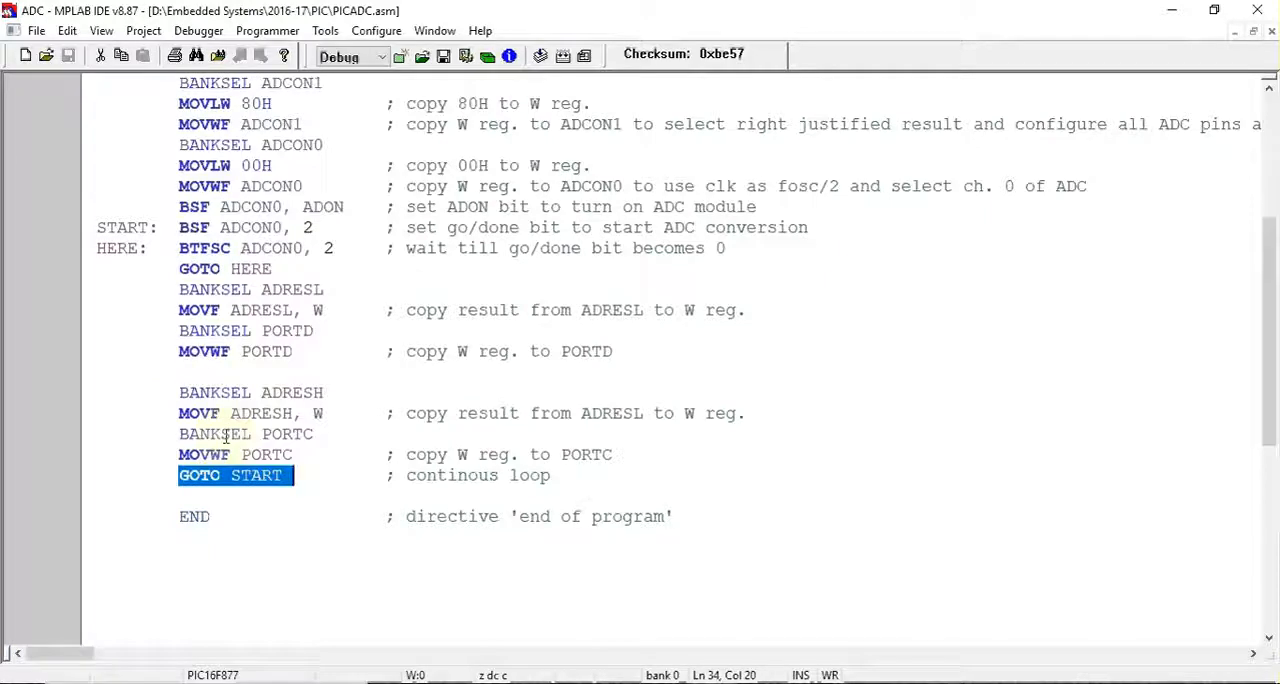
scroll("up", 3)
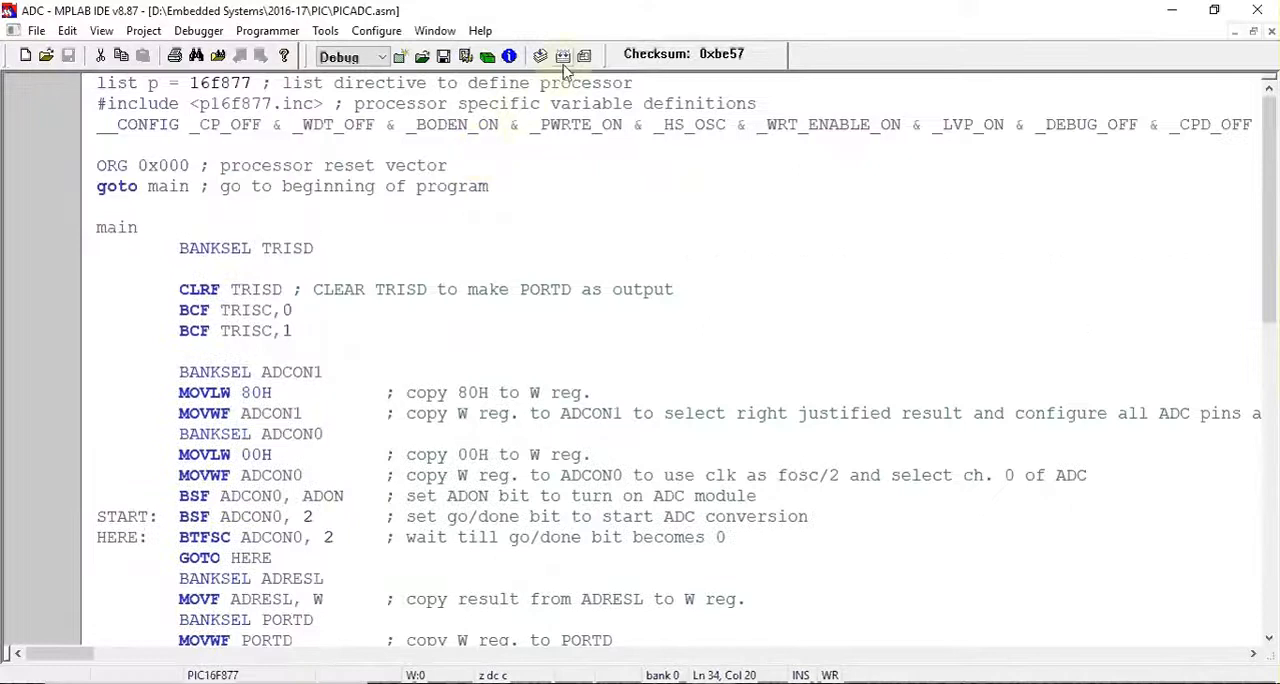
Step: Assign PICADC.HEX as the program file of microcontroller U1 in the Proteus schematic
left_click(564, 56)
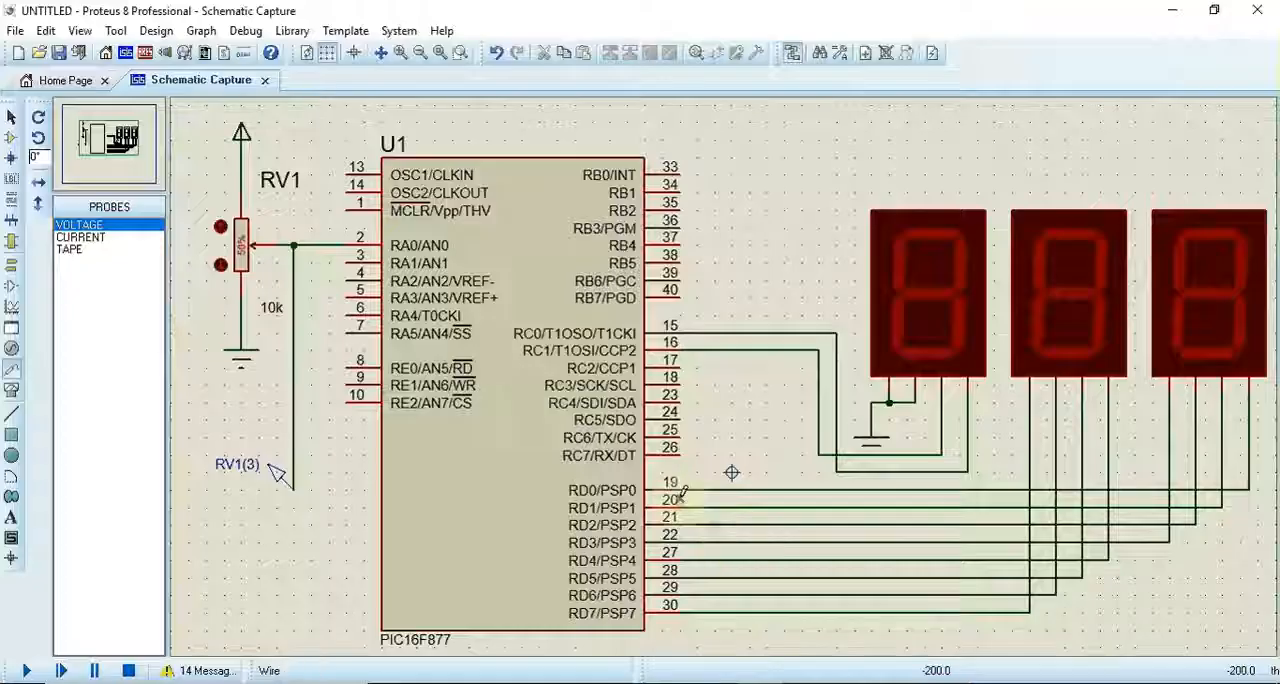
left_click(576, 396)
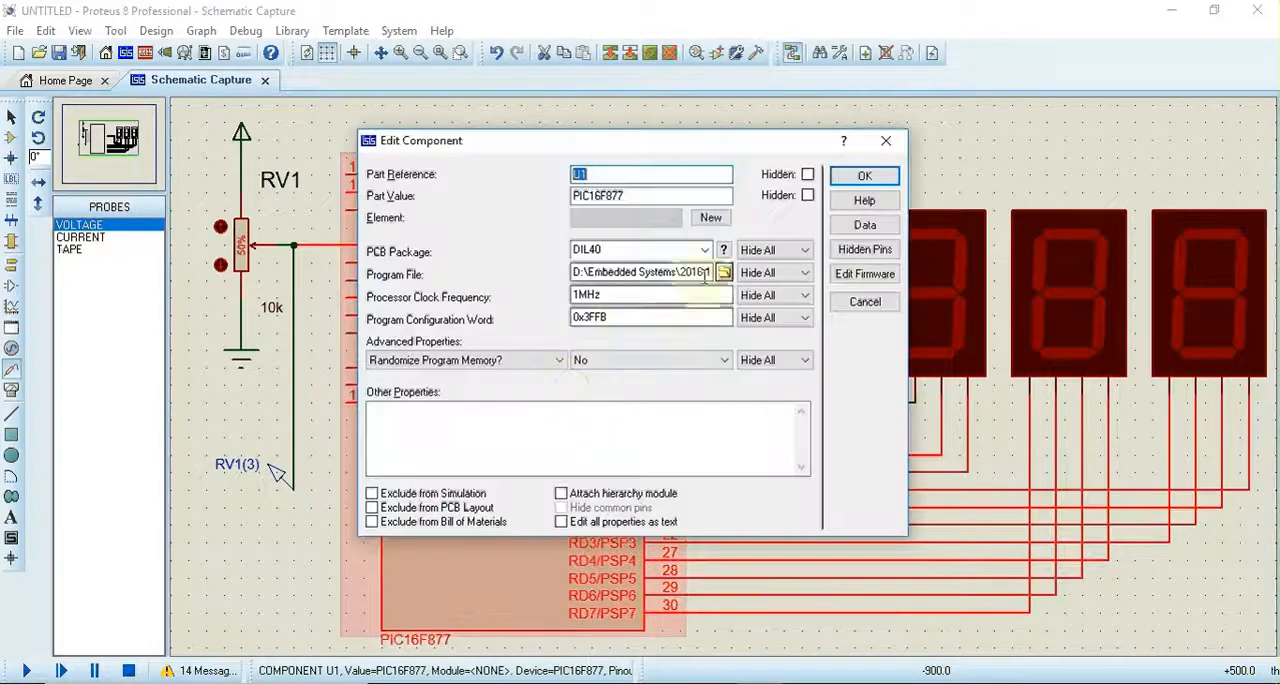
left_click(724, 272)
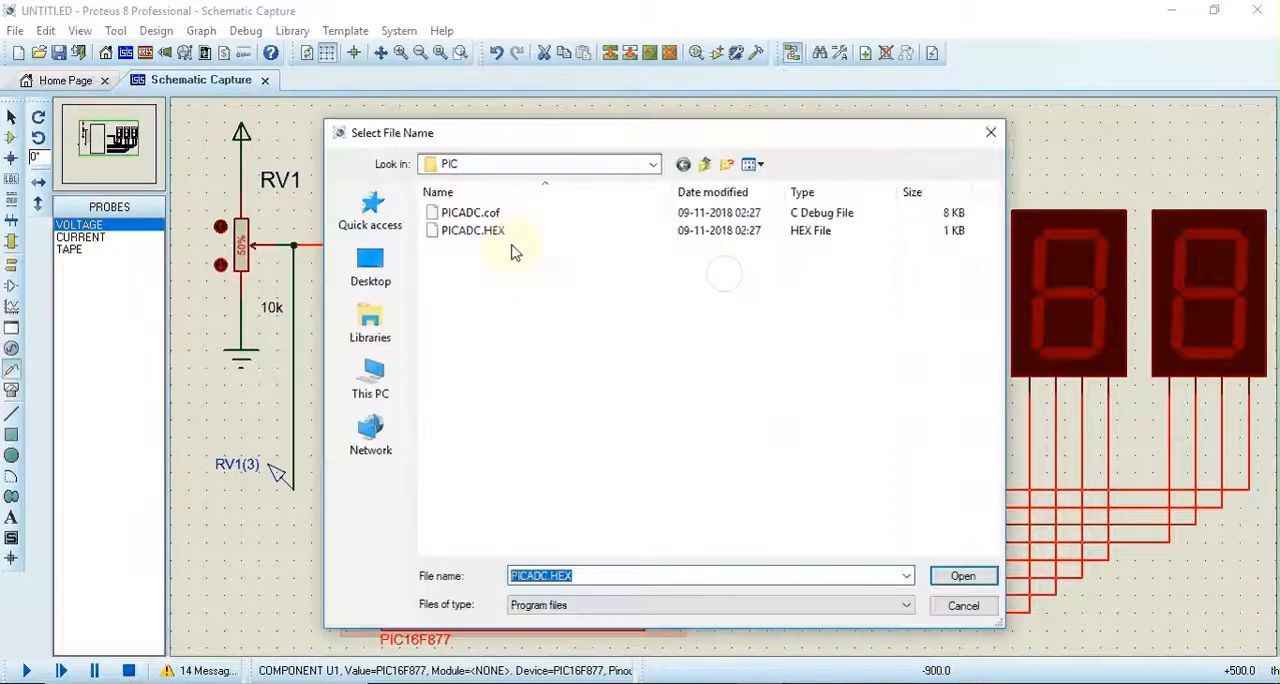
left_click(472, 230)
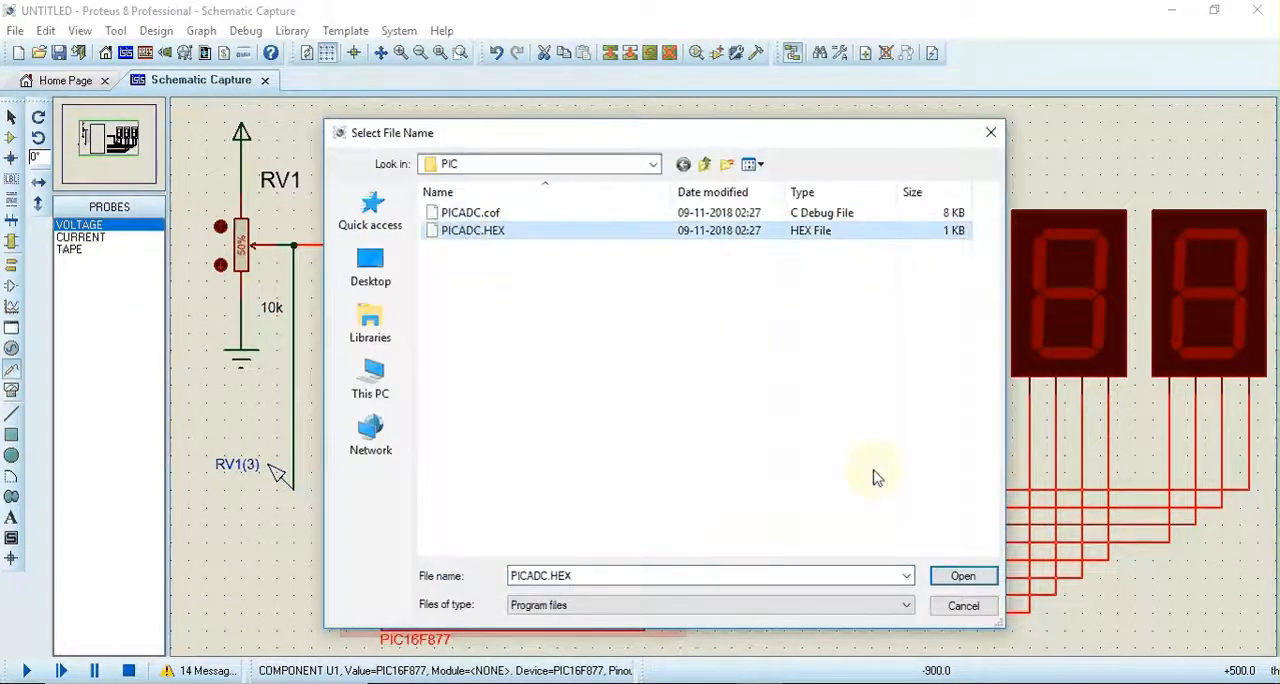
left_click(962, 576)
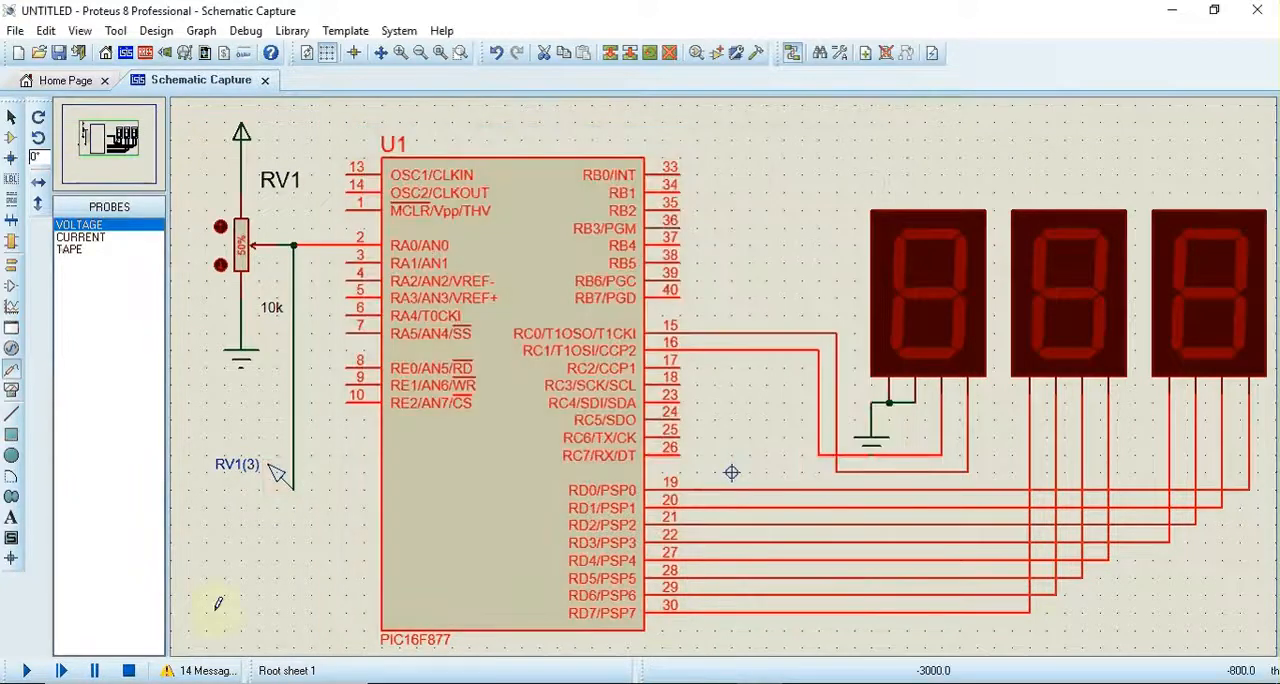
Step: Run the simulation and raise RV1 near 5 V so the displays read 3FF
left_click(28, 670)
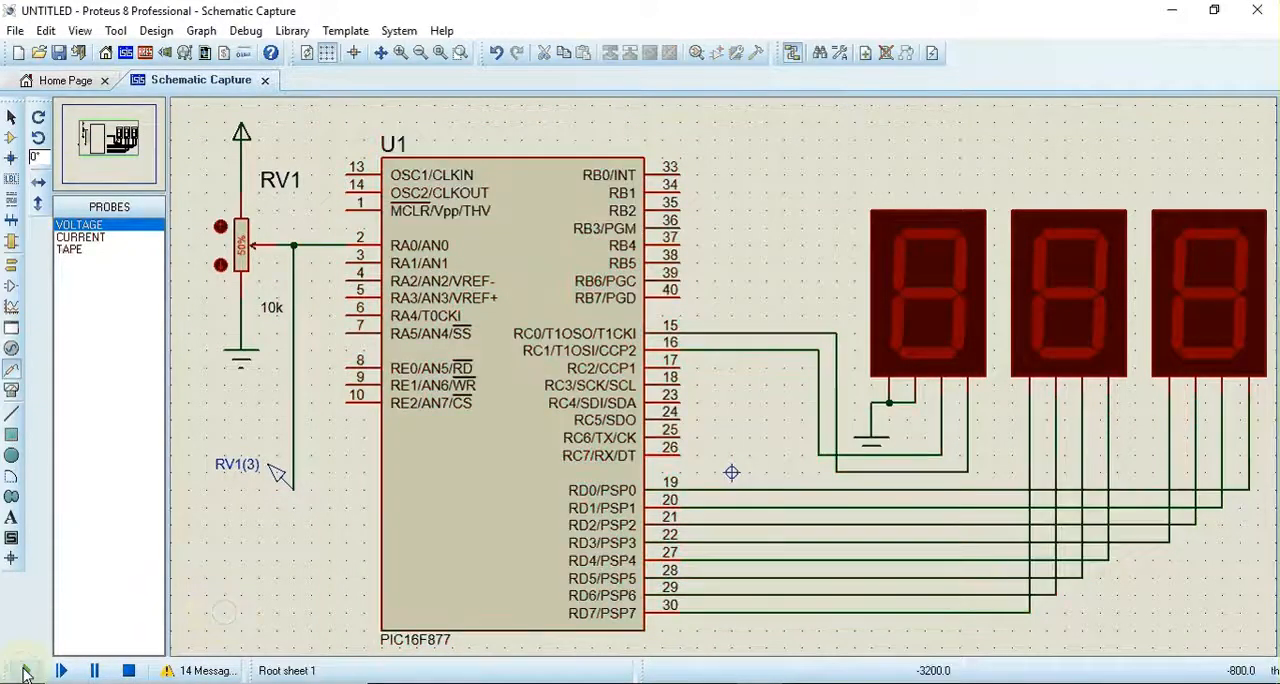
left_click(28, 670)
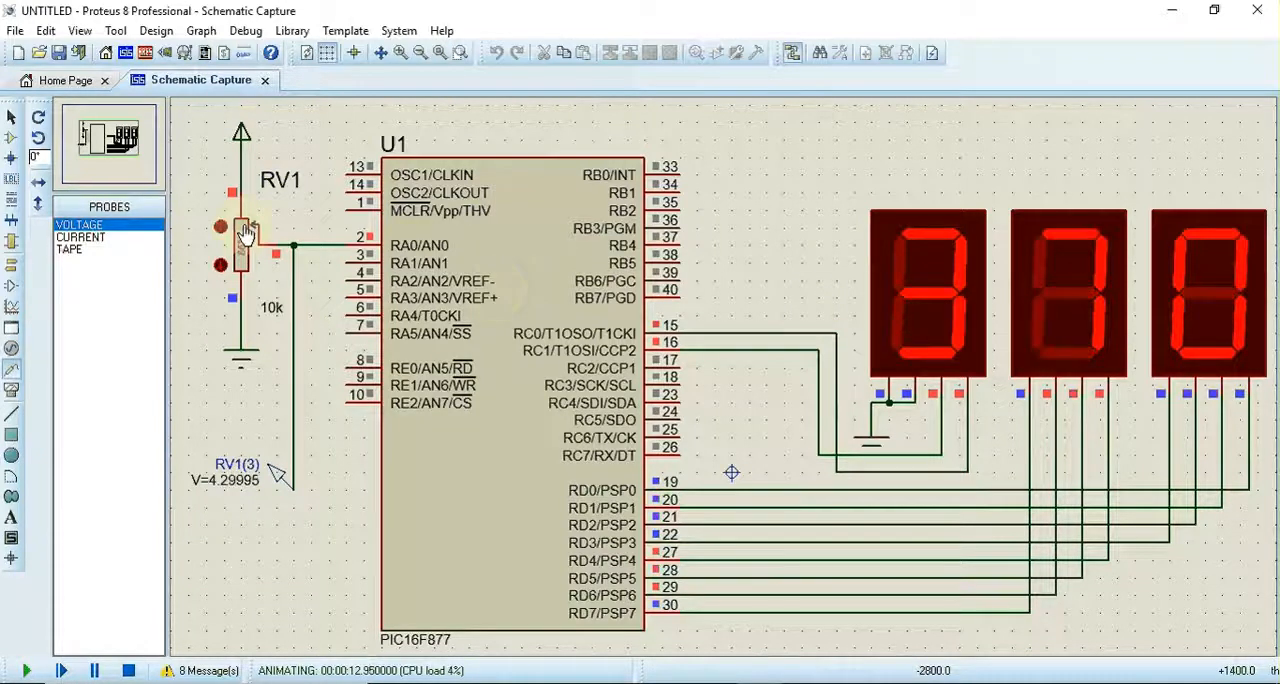
left_click(248, 230)
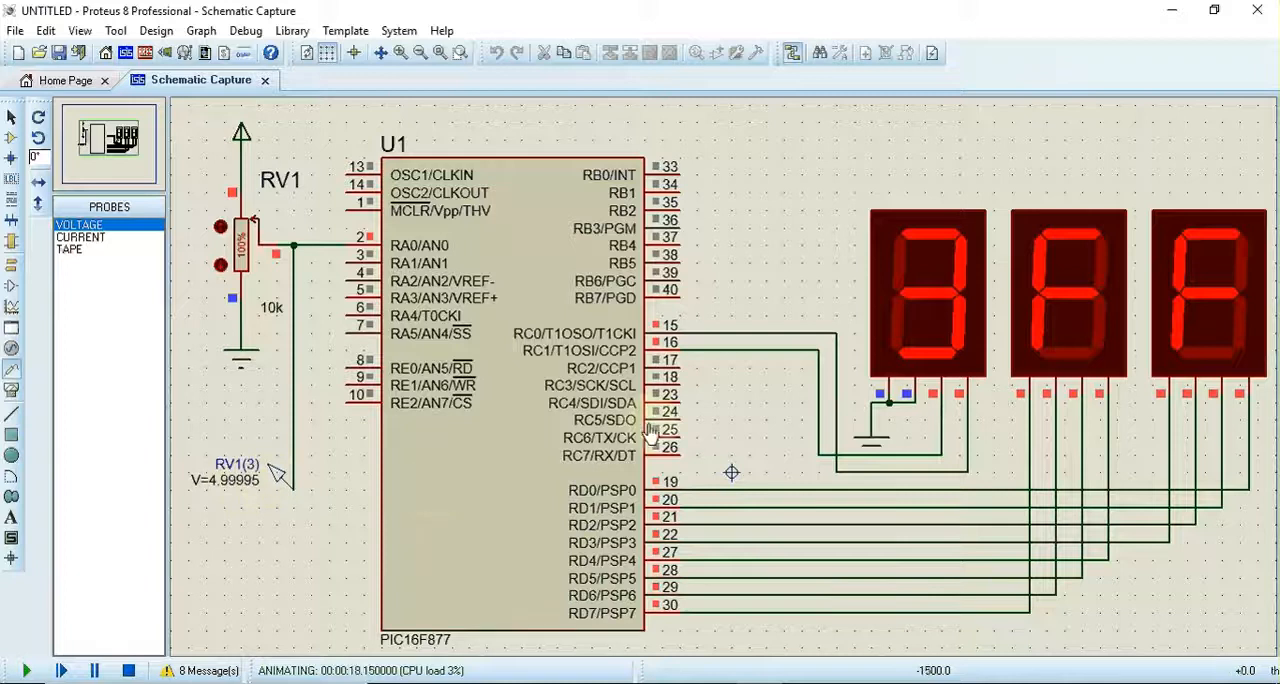
mouse_move(1064, 324)
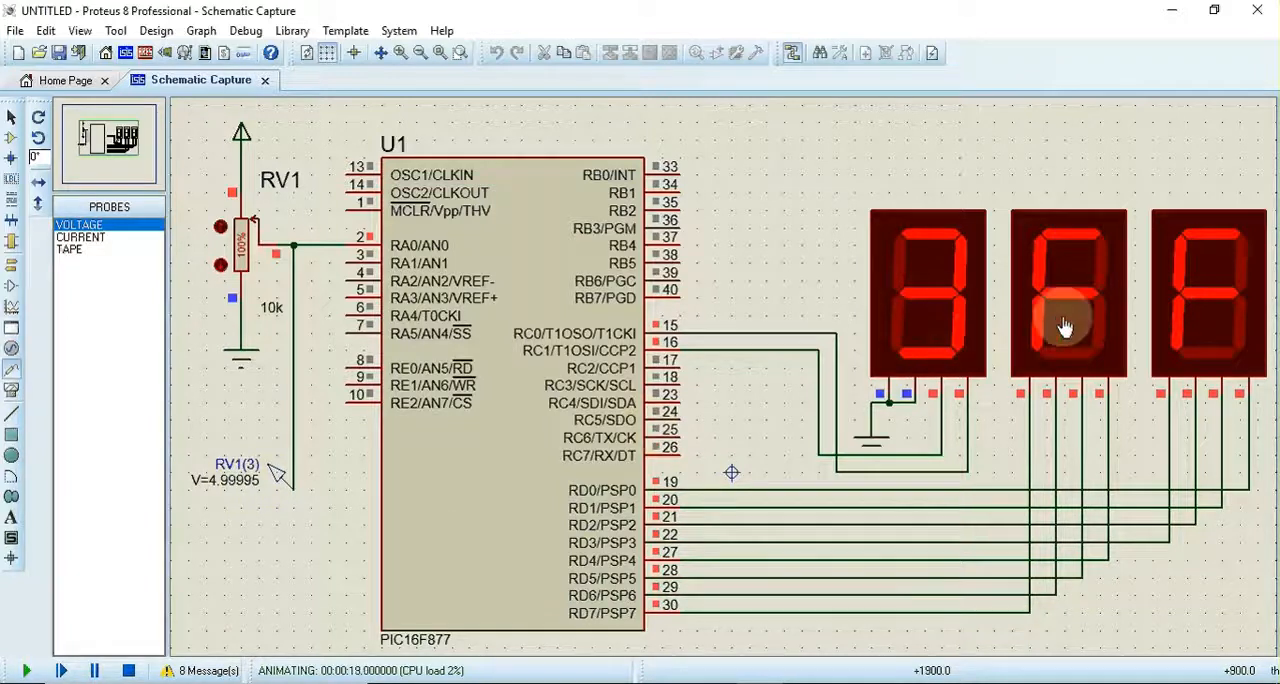